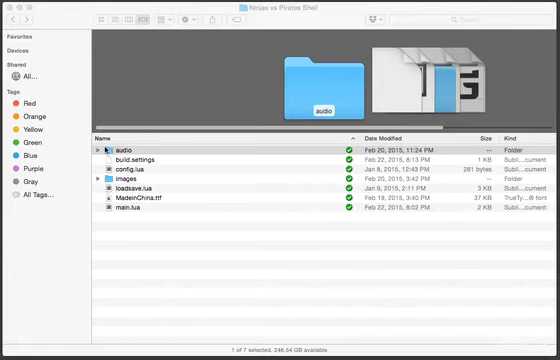
Step: Expand the audio and images folders to reveal the sound files, characters and gamescreen
click(97, 144)
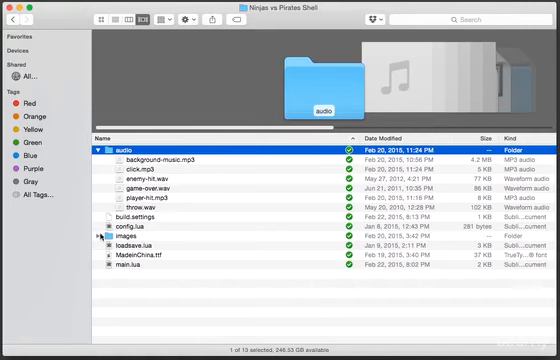
click(107, 243)
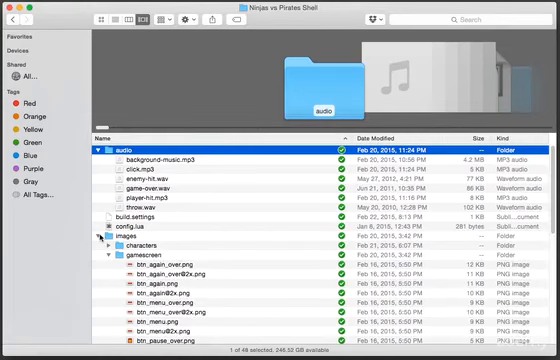